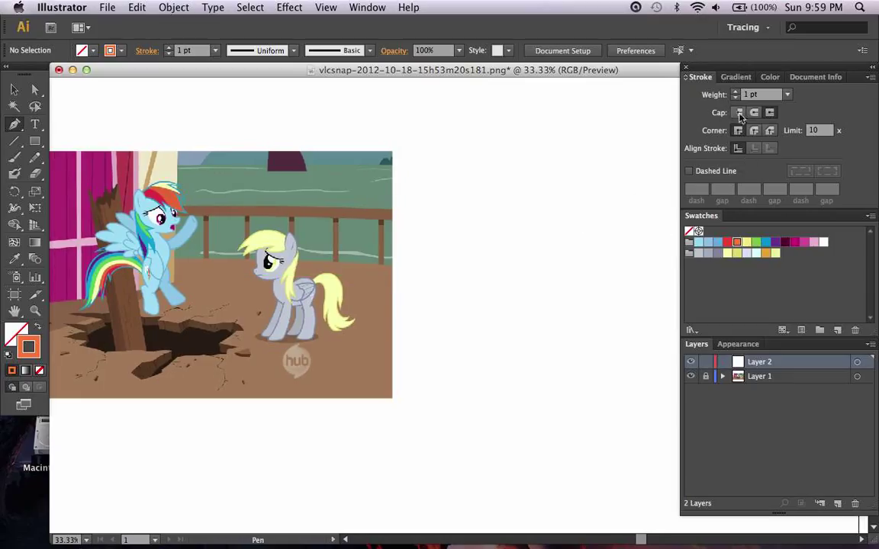
mouse_move(12, 125)
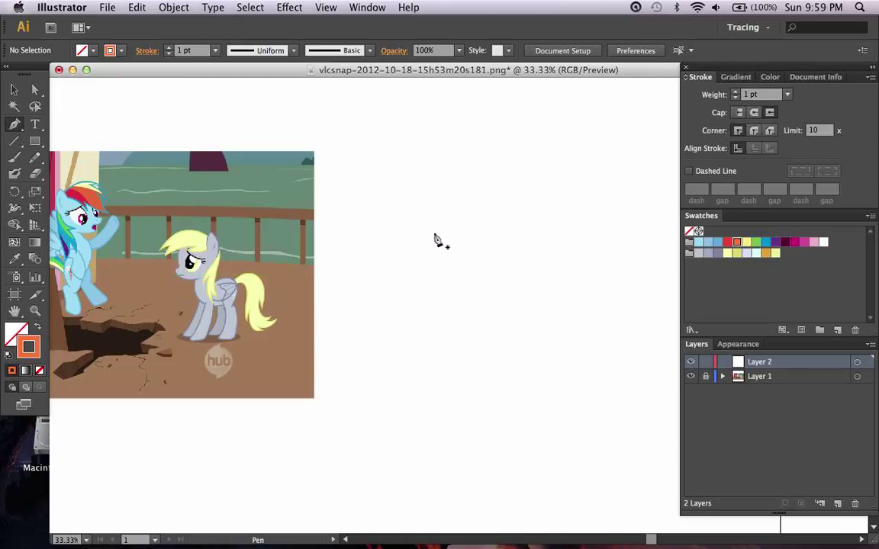
mouse_move(452, 223)
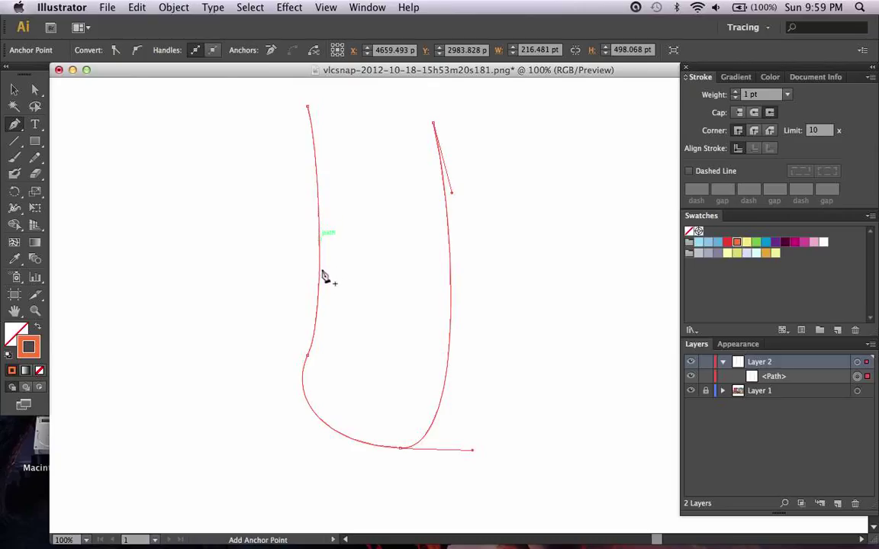
- Set Layer 2's colour to Yellow in Layer Options so its paths show yellow
double_click(775, 376)
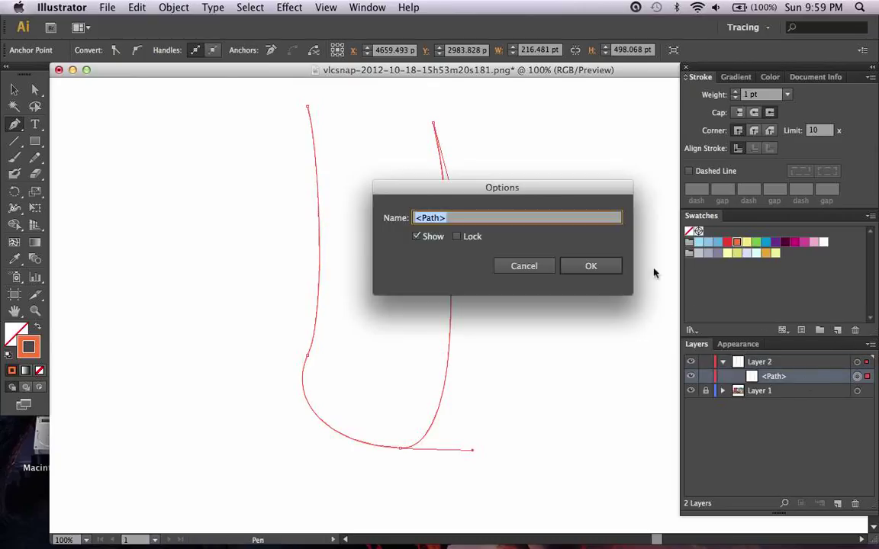
click(590, 266)
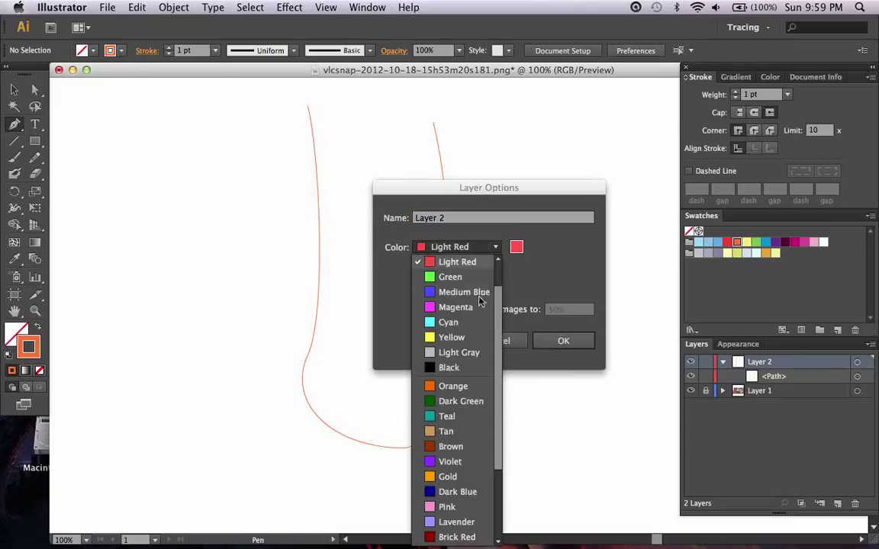
click(450, 337)
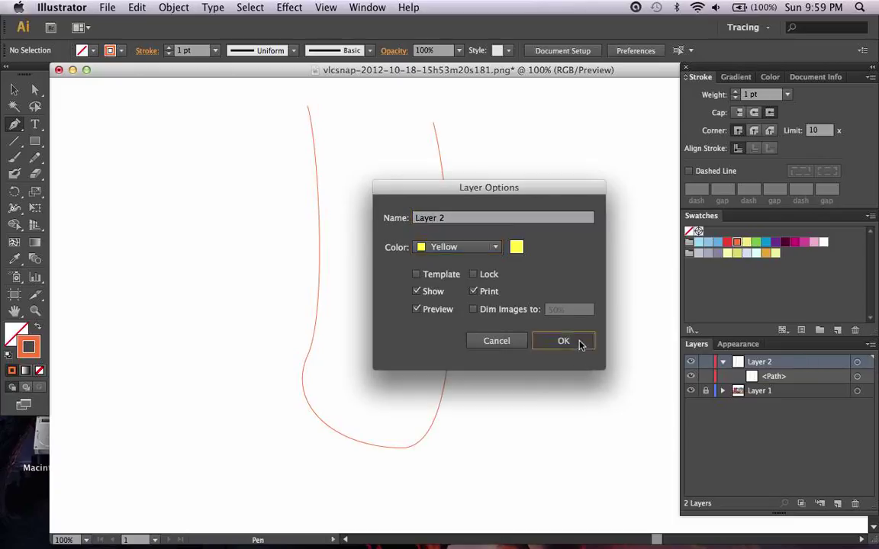
click(565, 340)
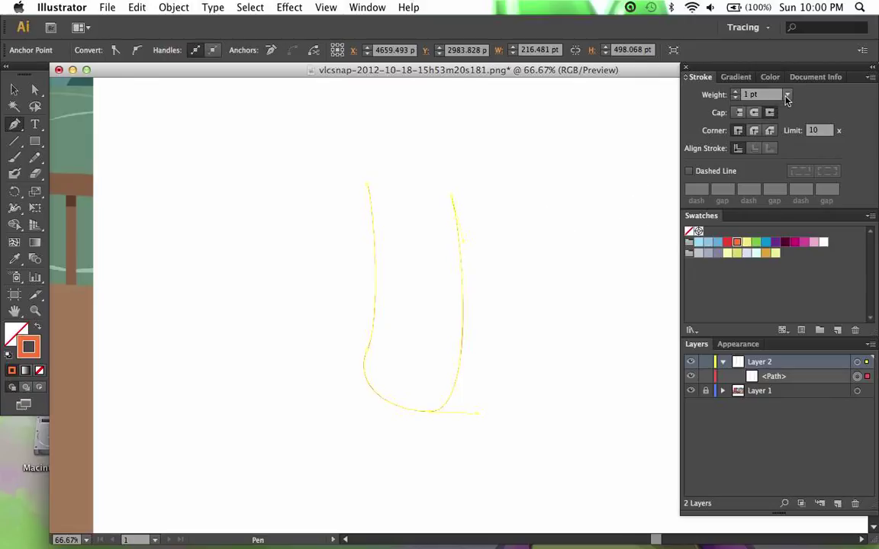
- Raise the U-shaped path's stroke weight to 4 pt, then 6 pt, then 9 pt
click(787, 95)
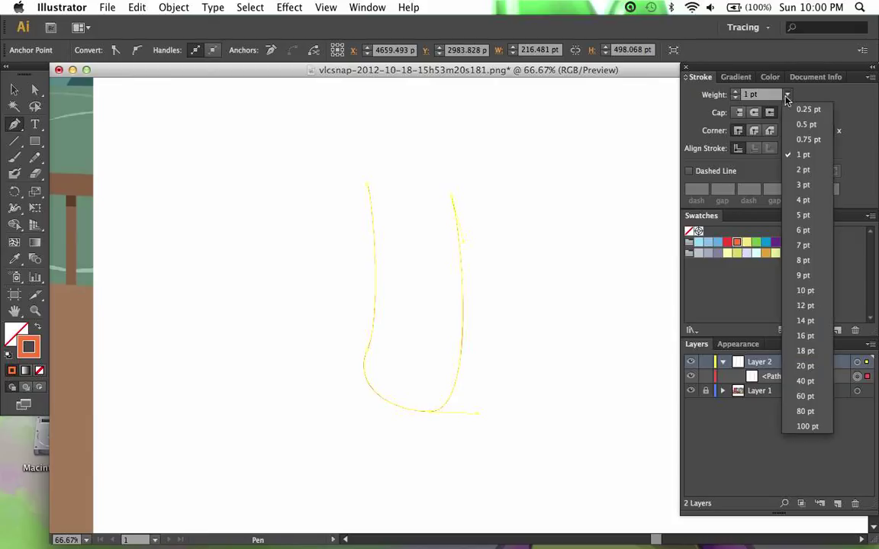
mouse_move(804, 200)
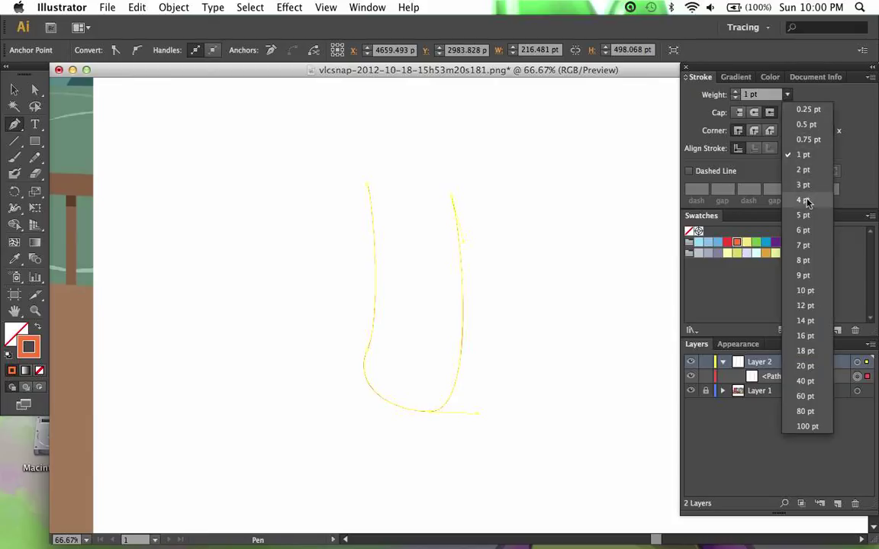
click(801, 200)
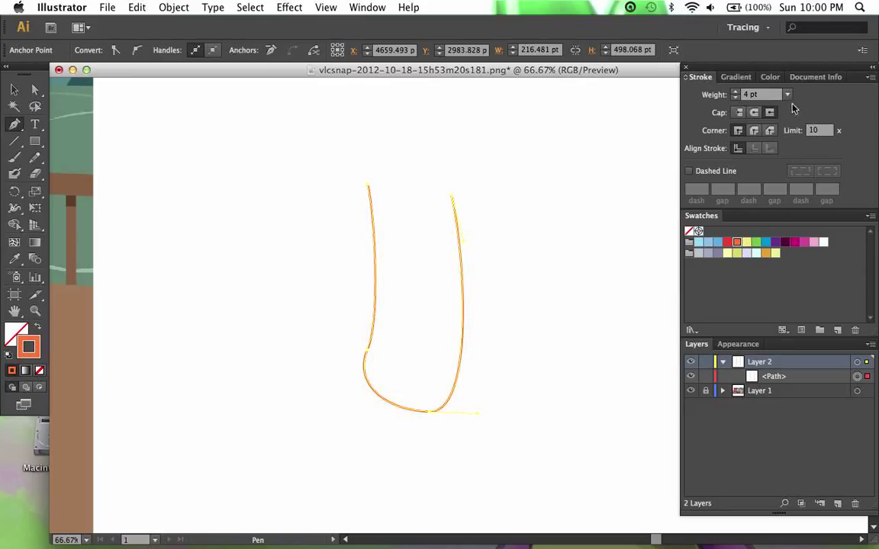
click(784, 94)
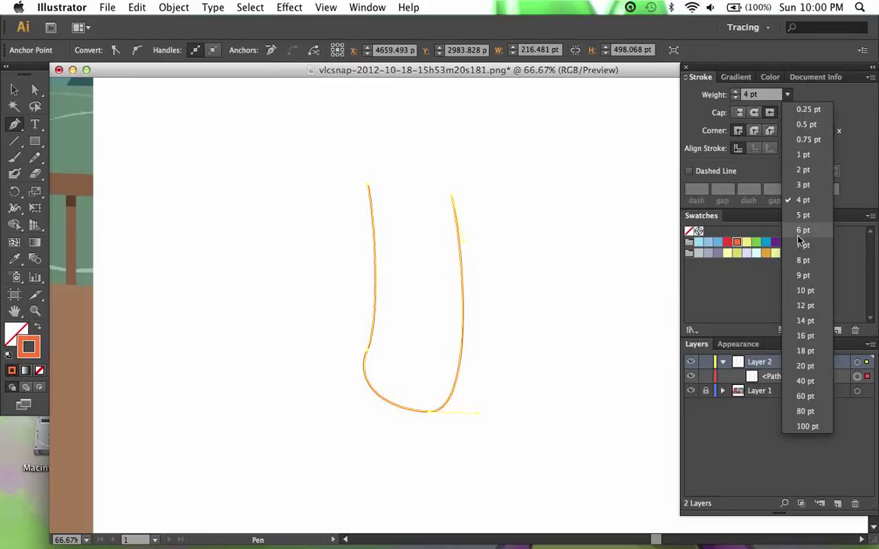
click(802, 229)
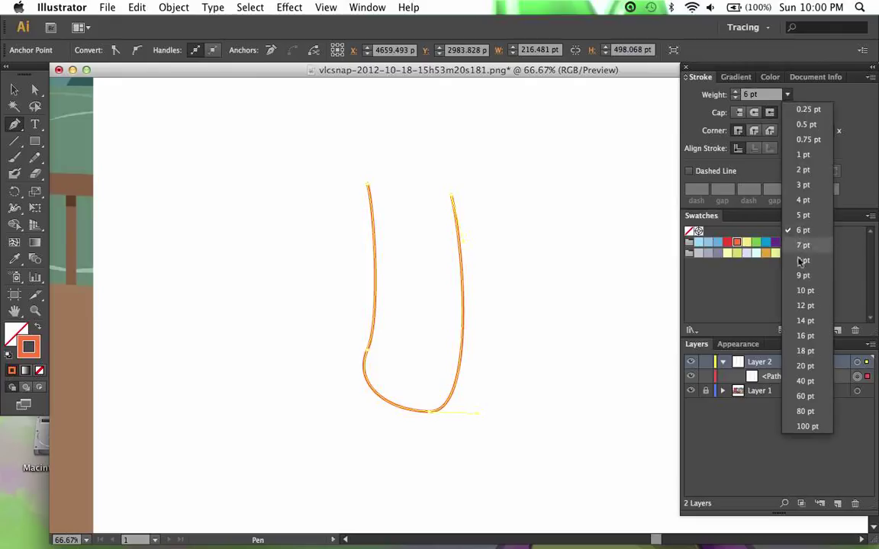
click(802, 259)
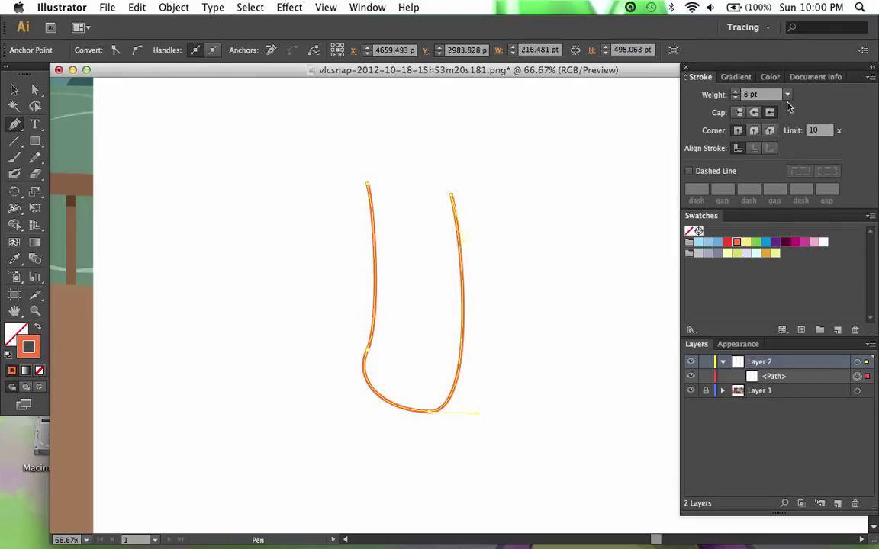
click(735, 90)
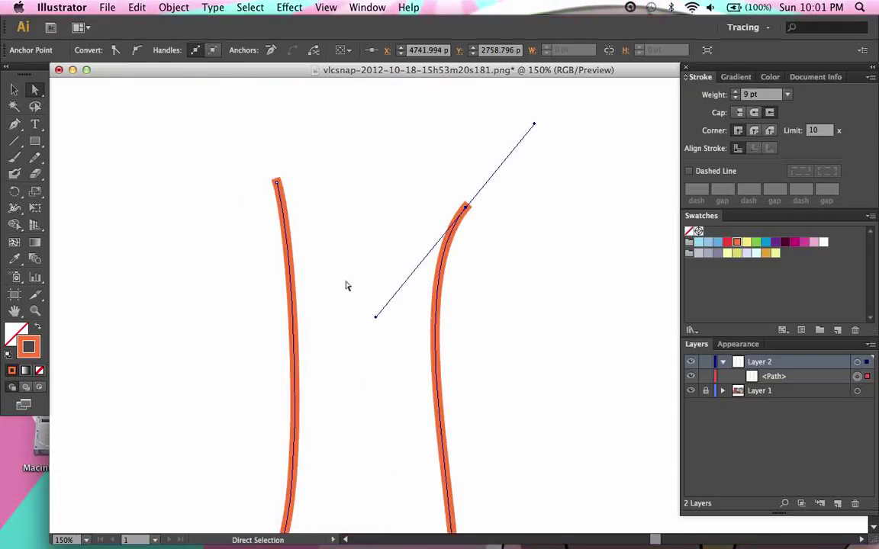
- Adjust the right stroke's curve, the bottom bend and the upper right of the U path
drag(375, 316, 428, 268)
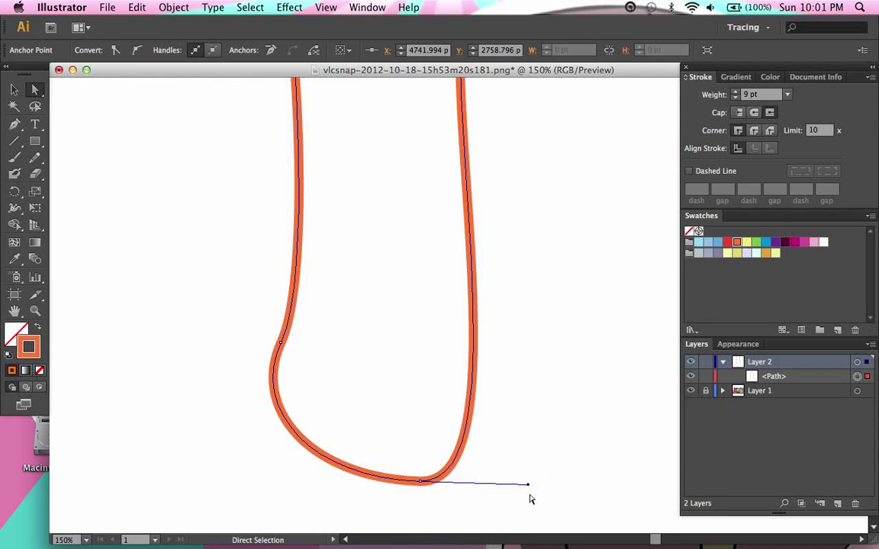
drag(526, 486, 610, 474)
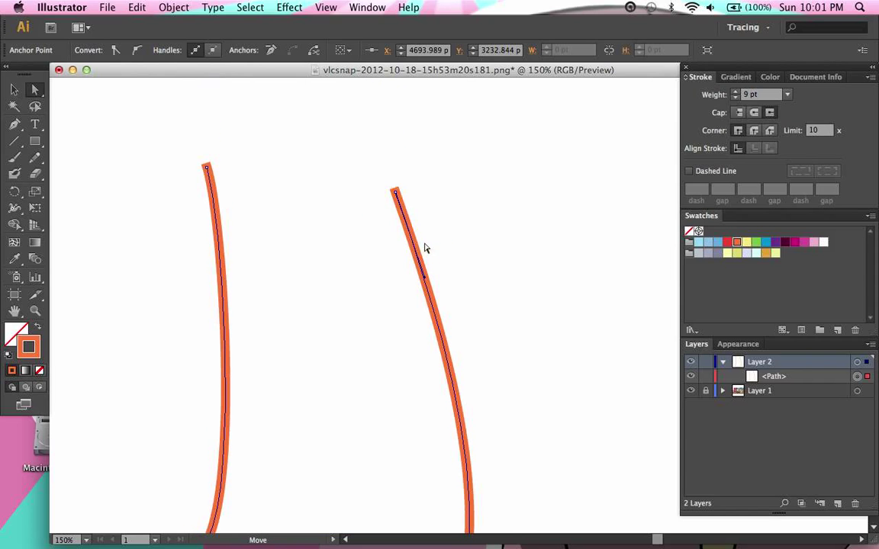
drag(394, 192, 348, 156)
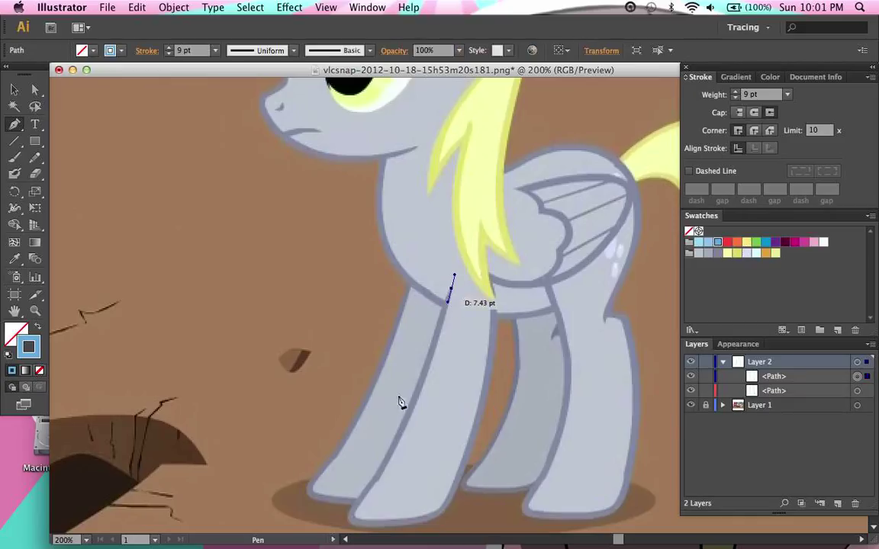
- End the leg line at the hoof and thin its stroke to 2 pt
click(365, 492)
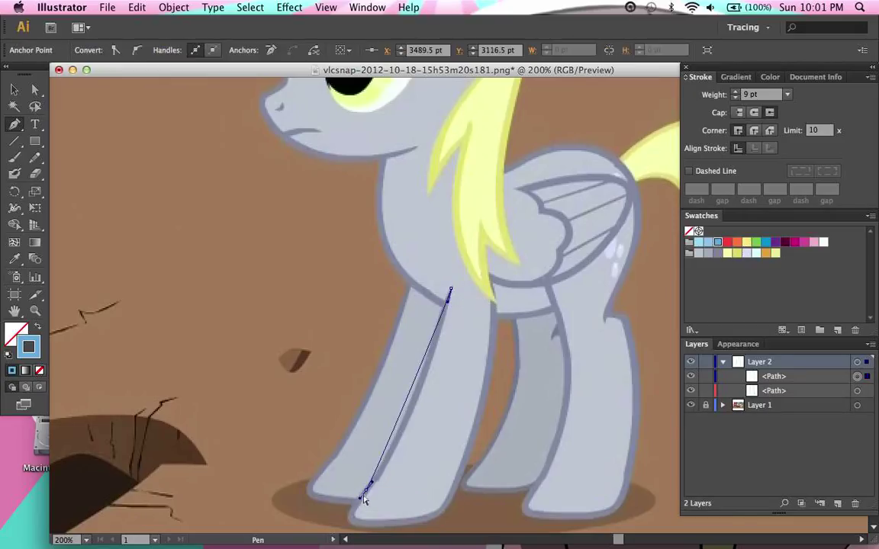
click(787, 94)
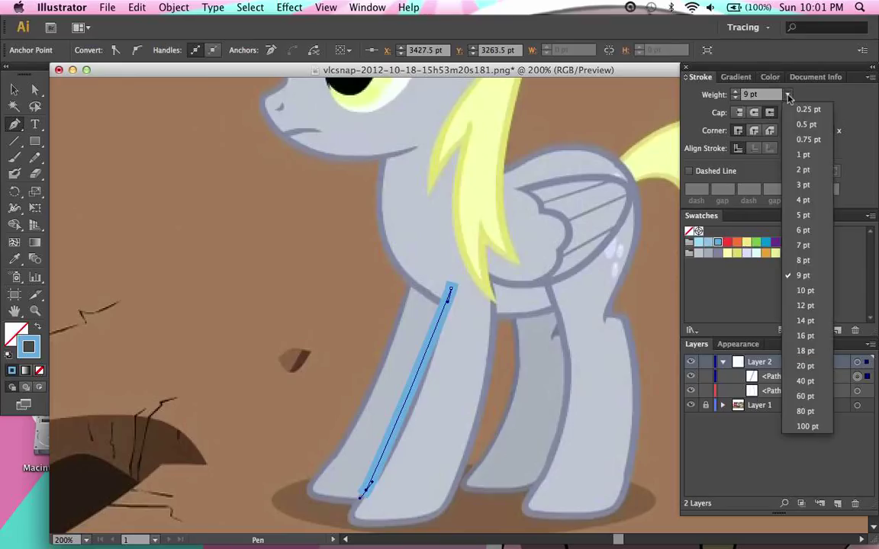
click(802, 169)
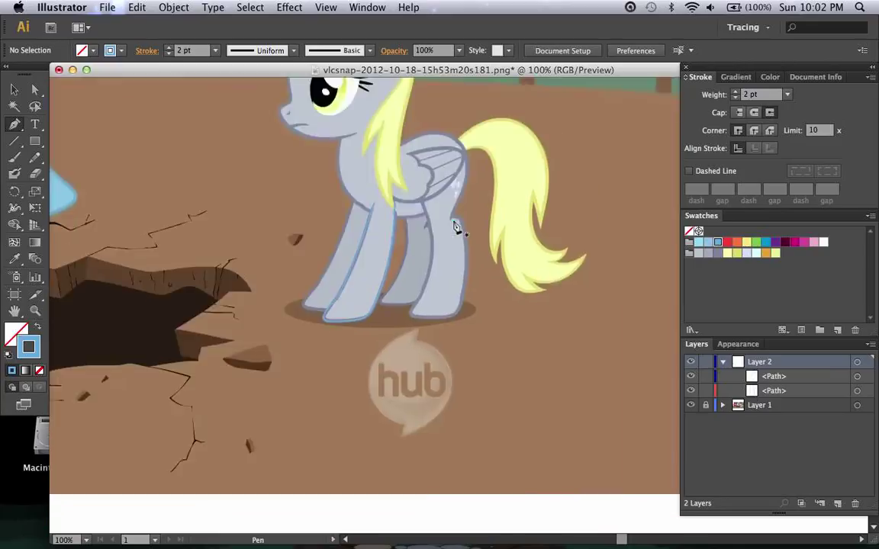
- Draw a zigzag pen path with corner points on the blank artboard below the image
scroll(down, 3)
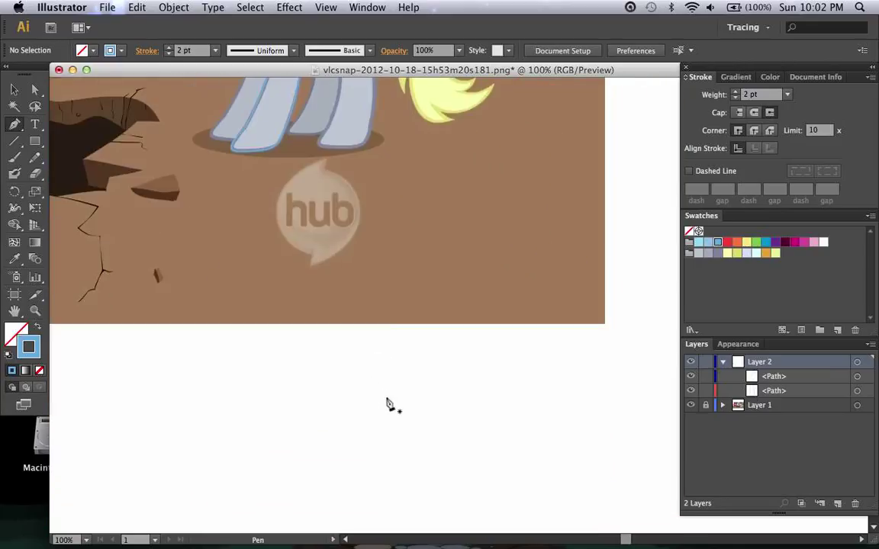
drag(384, 396, 473, 403)
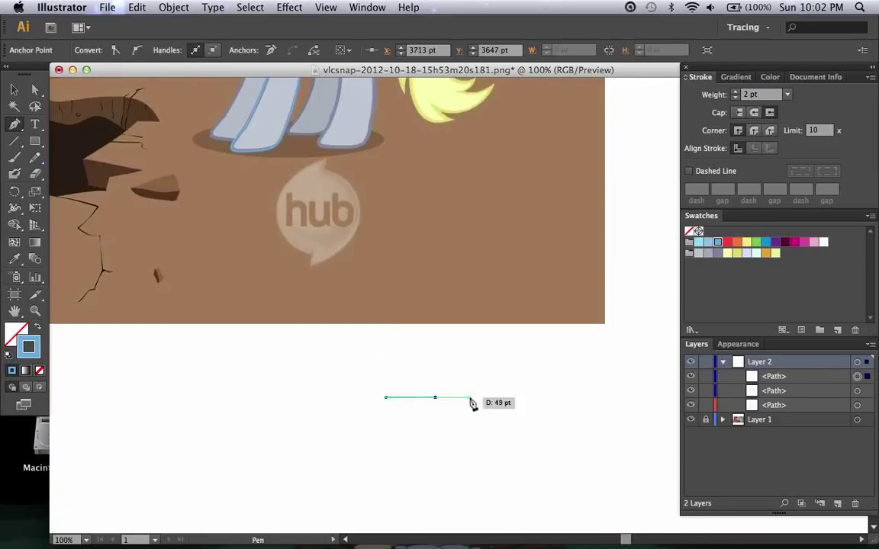
click(464, 436)
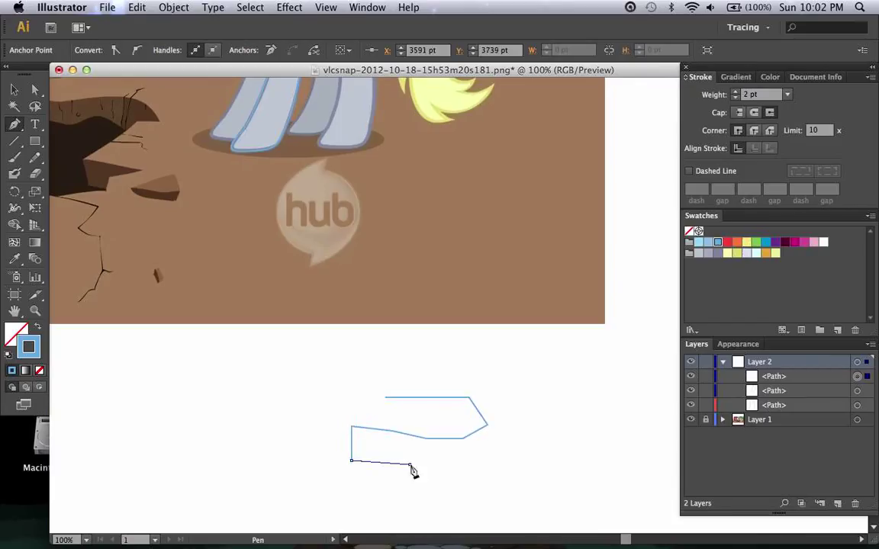
click(525, 393)
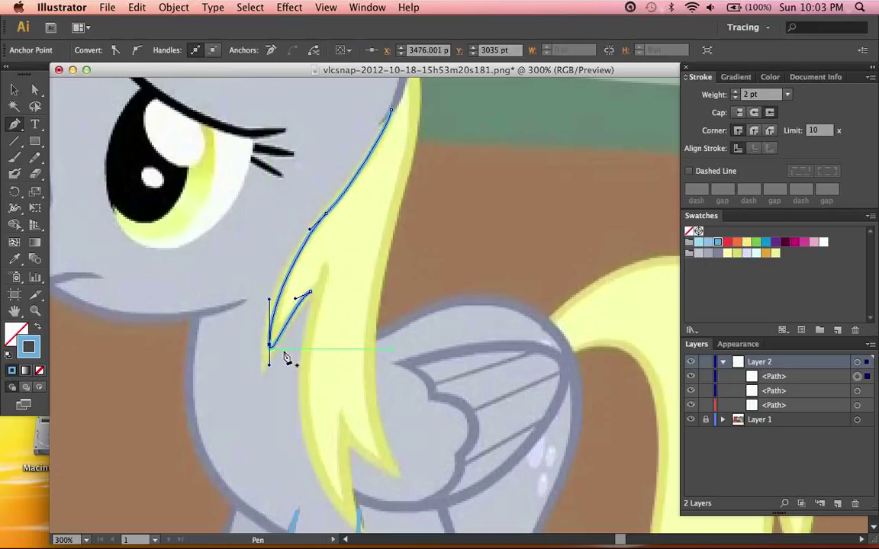
- Switch to the Delete Anchor Point Tool from the Pen flyout
click(12, 122)
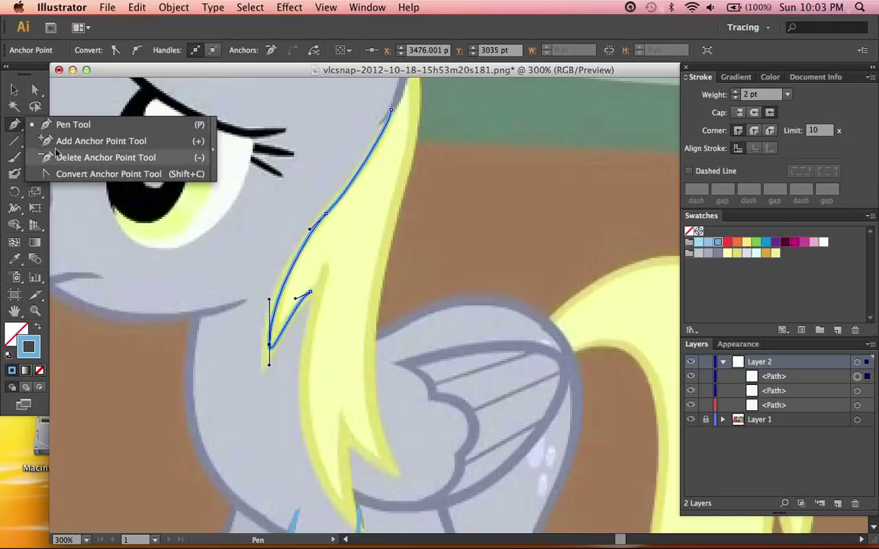
click(112, 174)
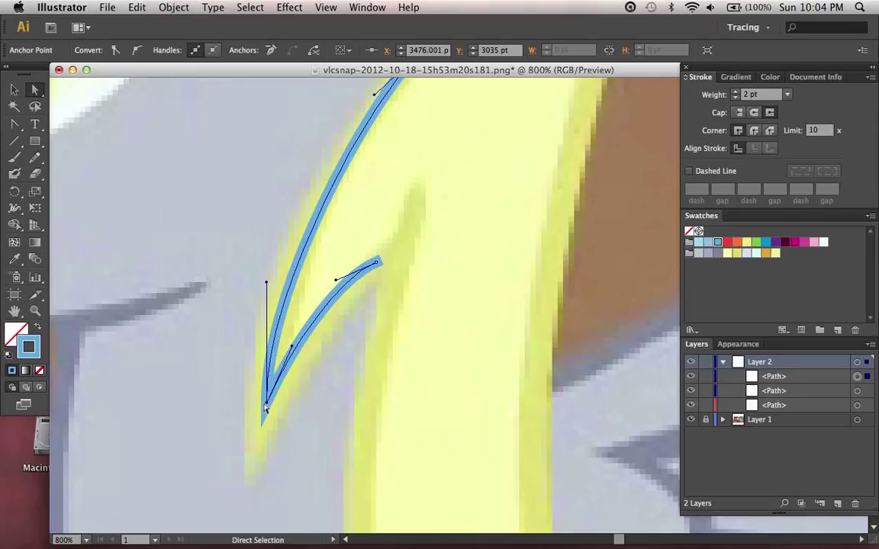
- Pull a direction handle out of the branch's end anchor to curve it
drag(375, 262, 379, 266)
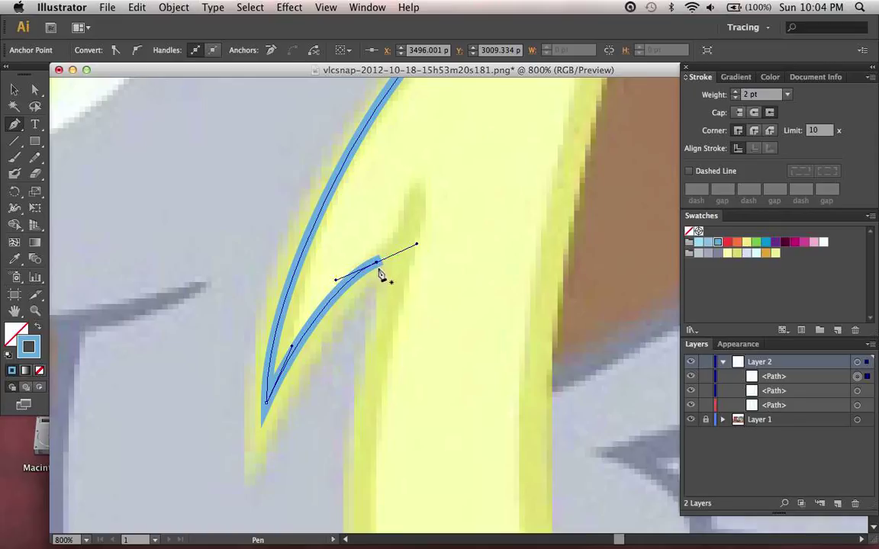
mouse_move(405, 269)
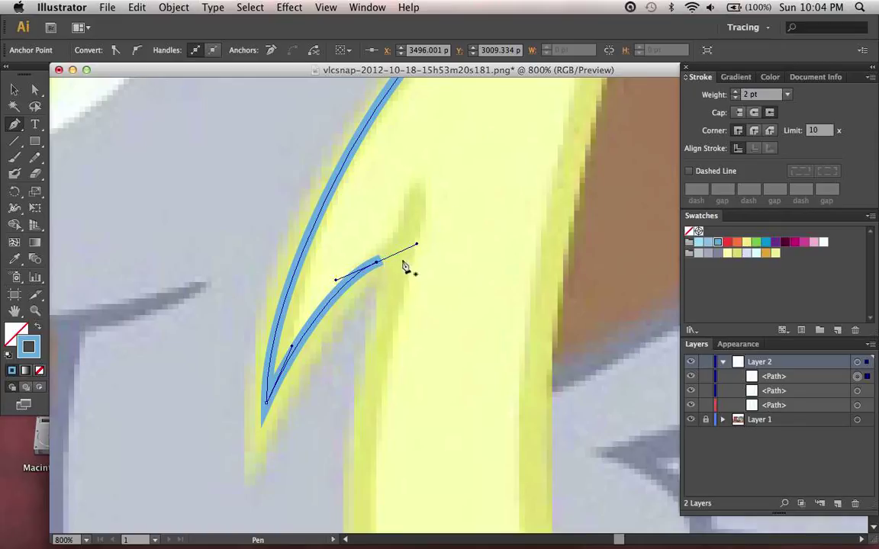
mouse_move(378, 269)
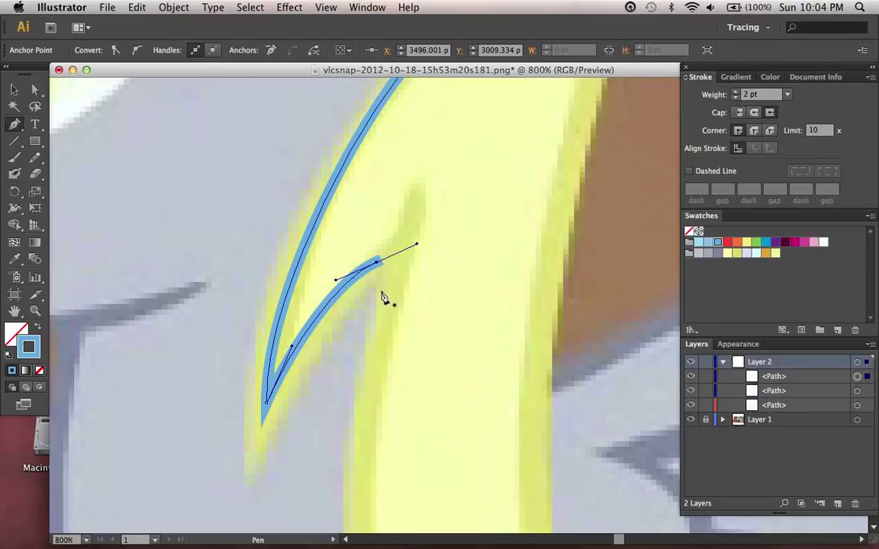
mouse_move(409, 266)
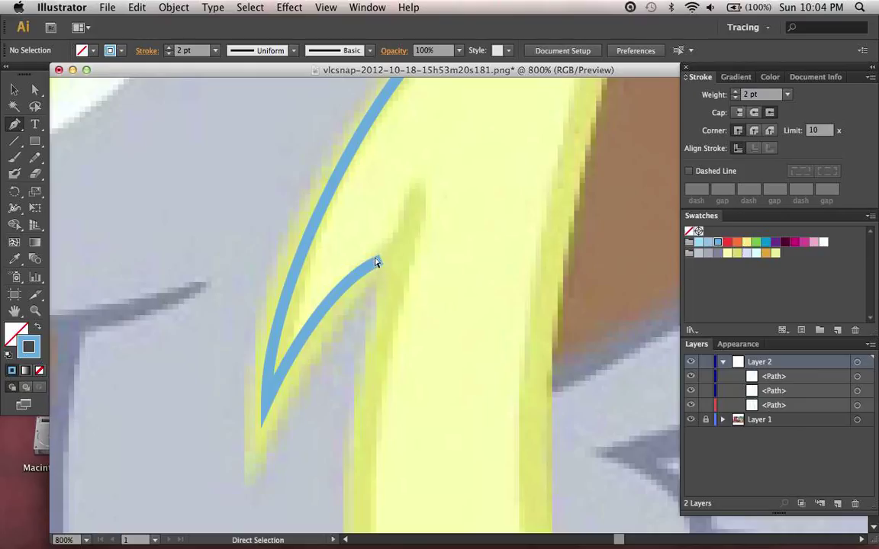
- Place the next anchor along the yellow mane strand's outline
click(373, 262)
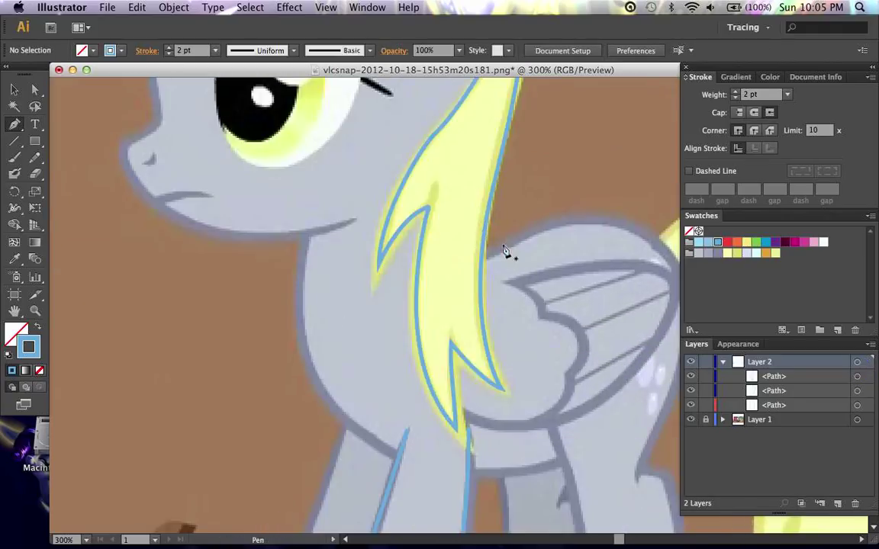
- Convert the strand's inner tip anchor to a sharp corner point
click(428, 214)
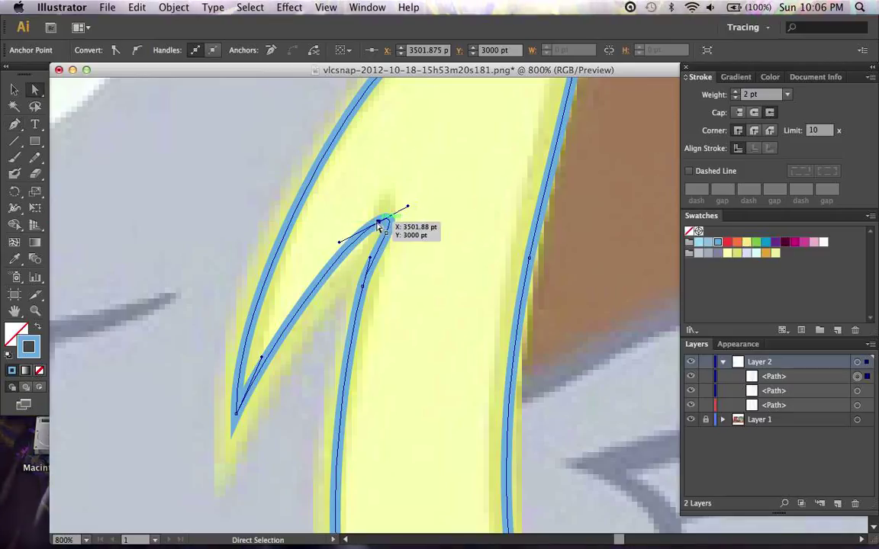
mouse_move(220, 84)
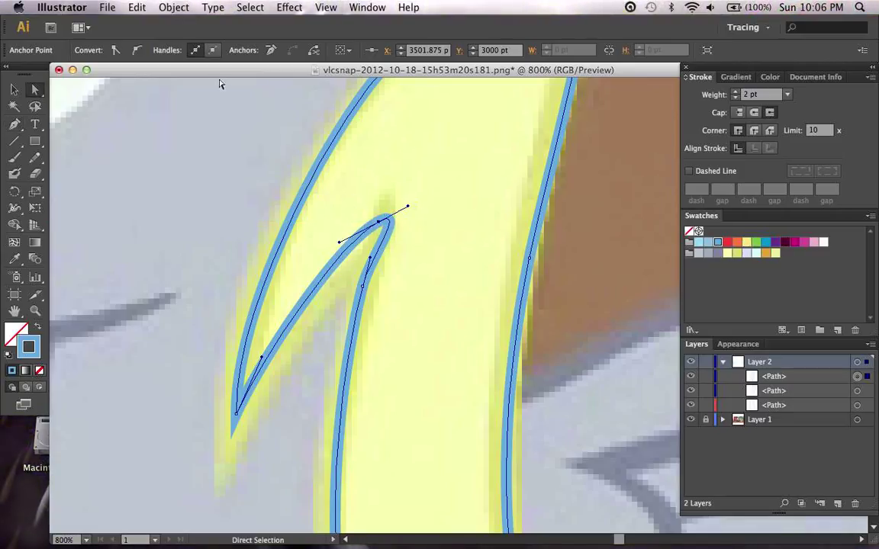
mouse_move(113, 50)
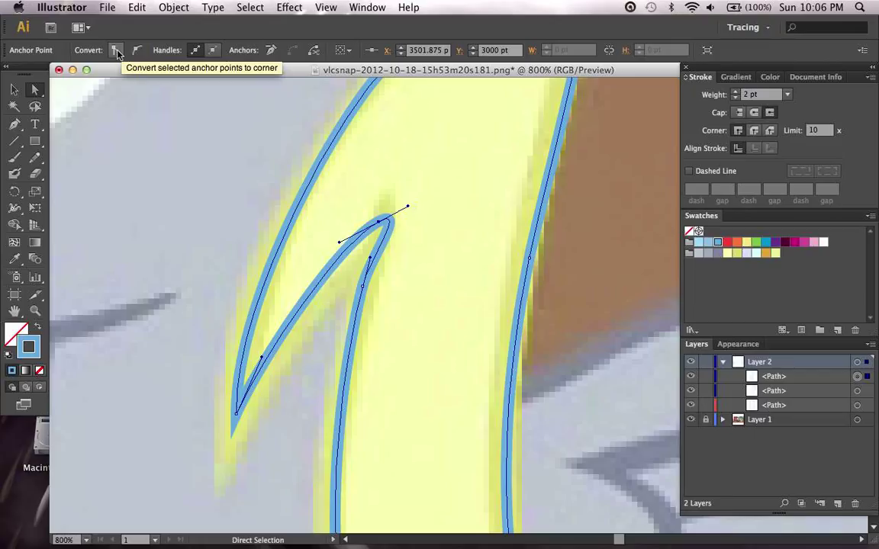
click(113, 49)
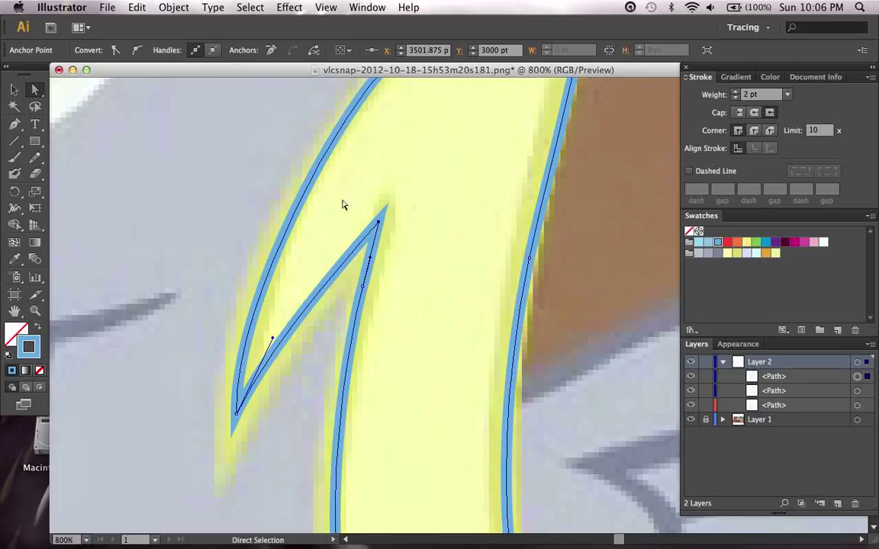
mouse_move(154, 79)
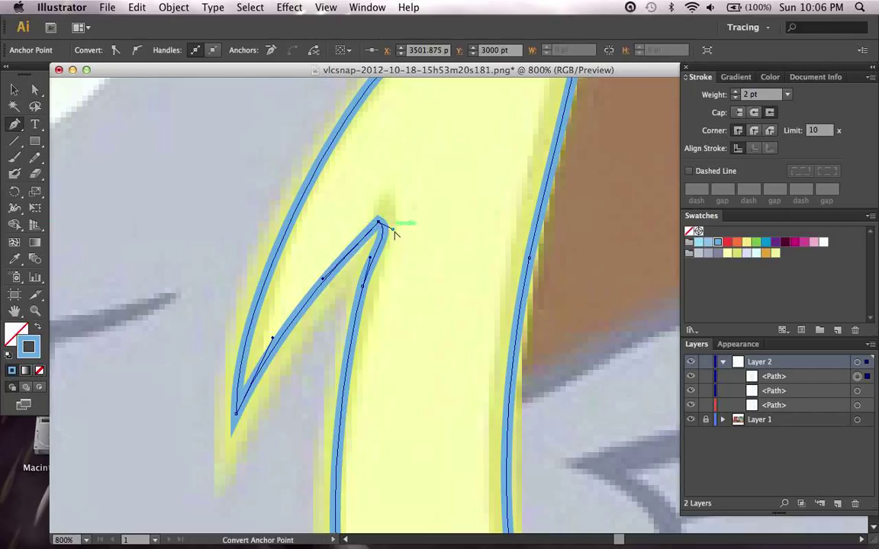
drag(379, 223, 388, 228)
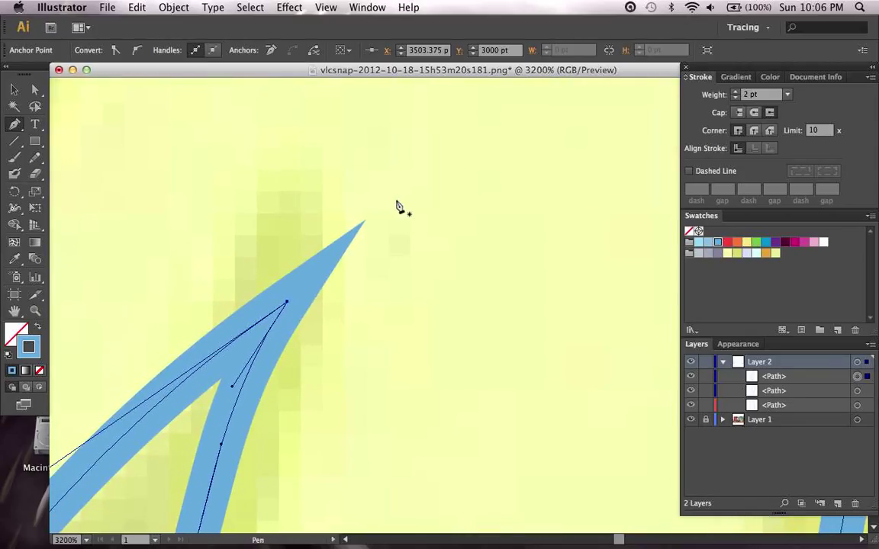
mouse_move(821, 130)
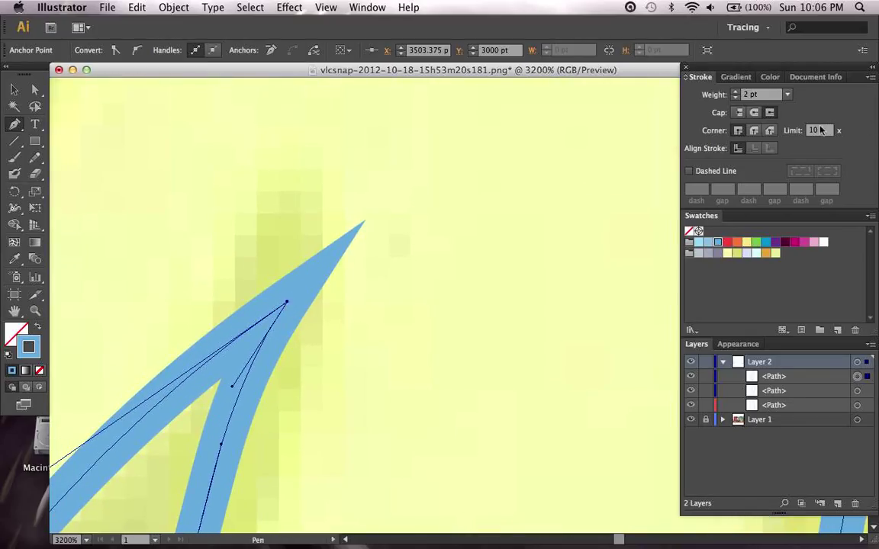
click(818, 130)
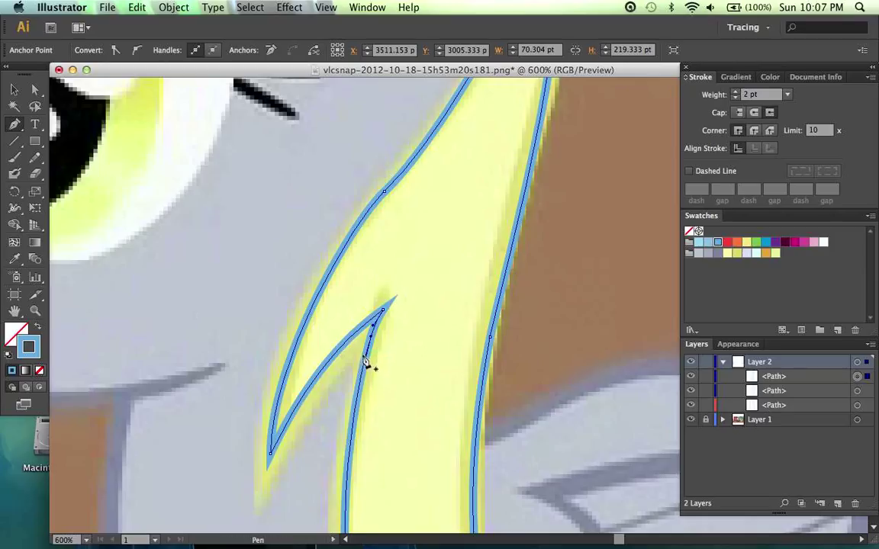
- Delete a surplus anchor on the strand's outer edge, then pan up to the upper mane
click(13, 122)
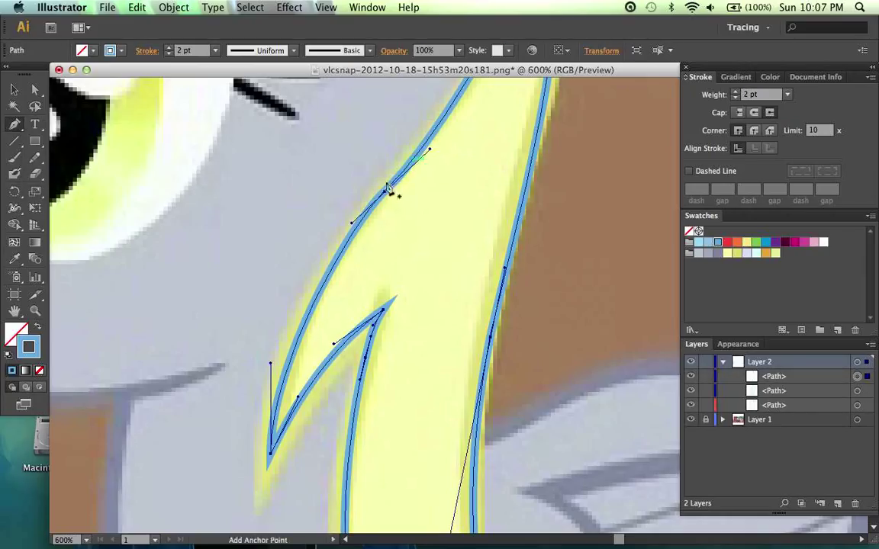
click(386, 189)
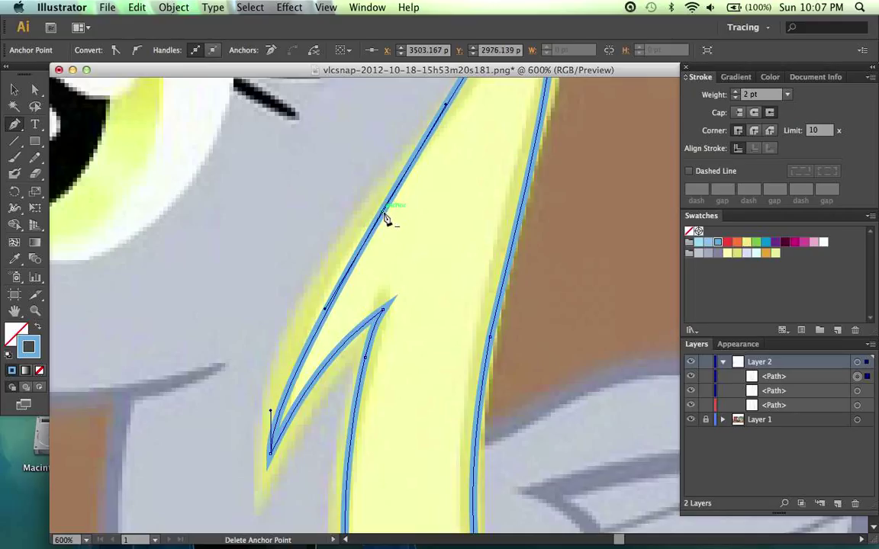
drag(389, 214, 373, 217)
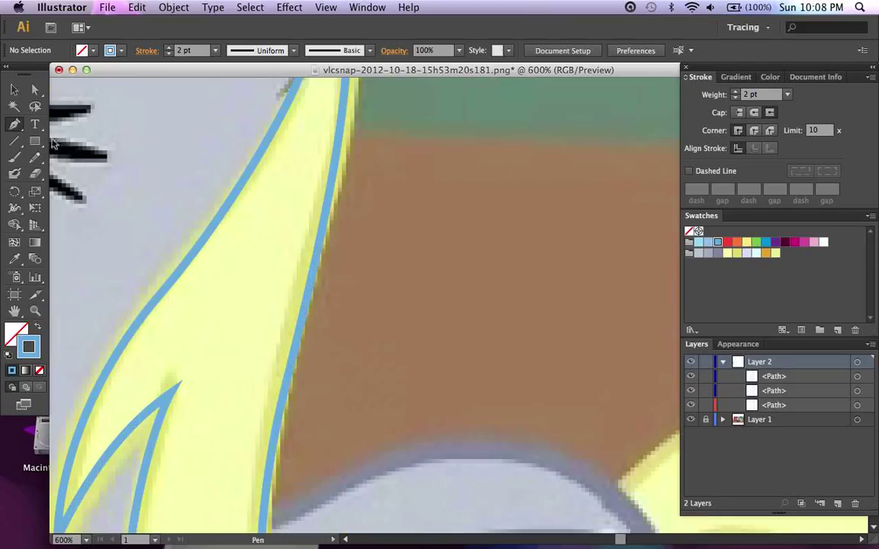
- Switch to the Add Anchor Point tool and attempt a new point on the mane strand tip, dismissing the missed-path warning
click(11, 122)
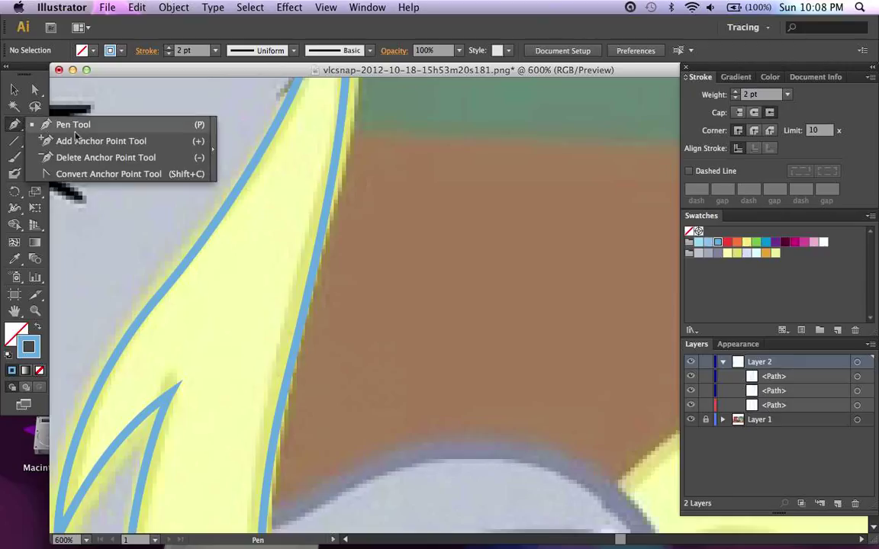
mouse_move(106, 157)
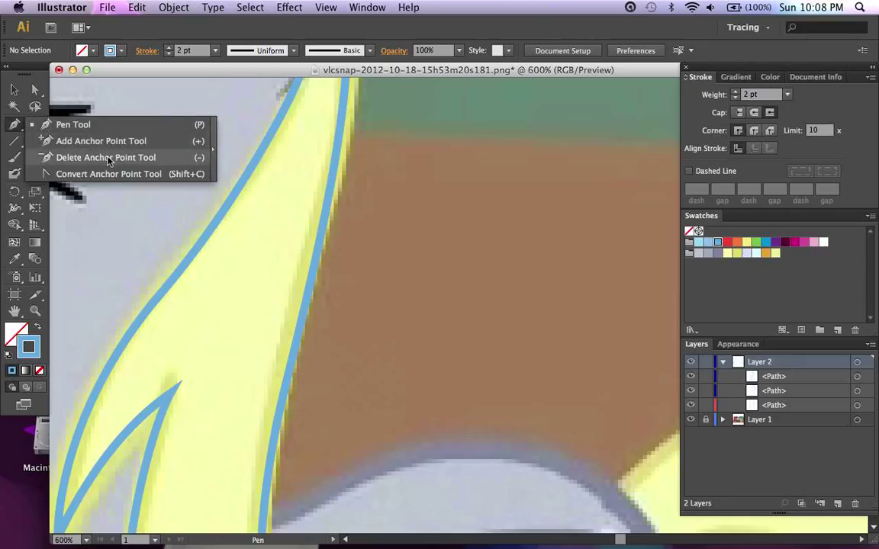
click(105, 157)
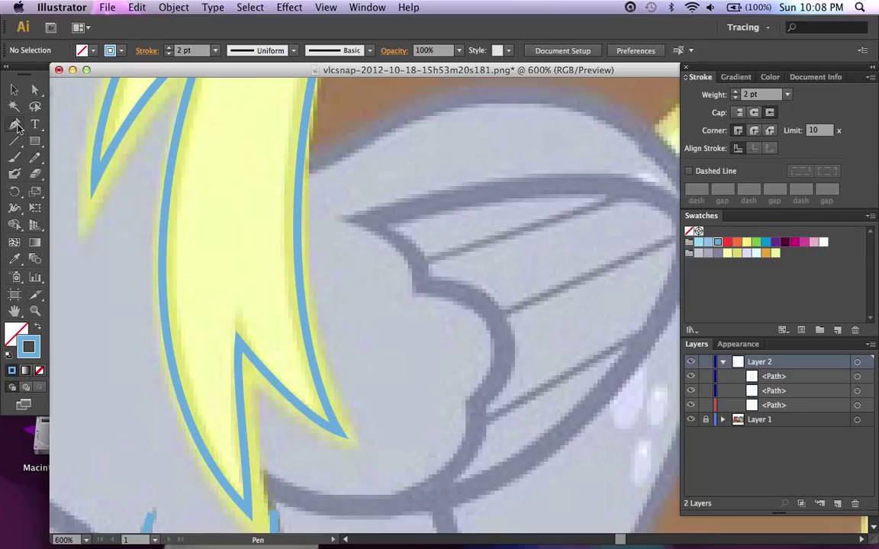
mouse_move(296, 197)
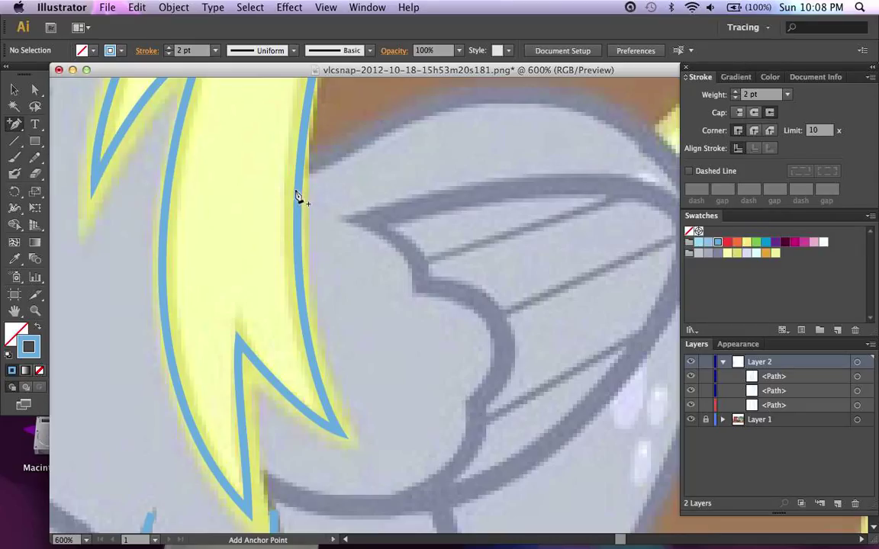
click(296, 197)
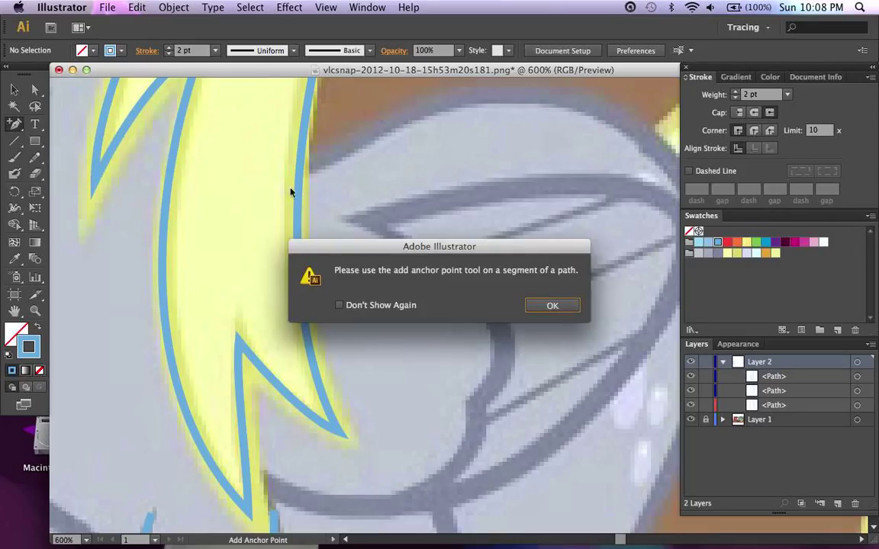
click(552, 305)
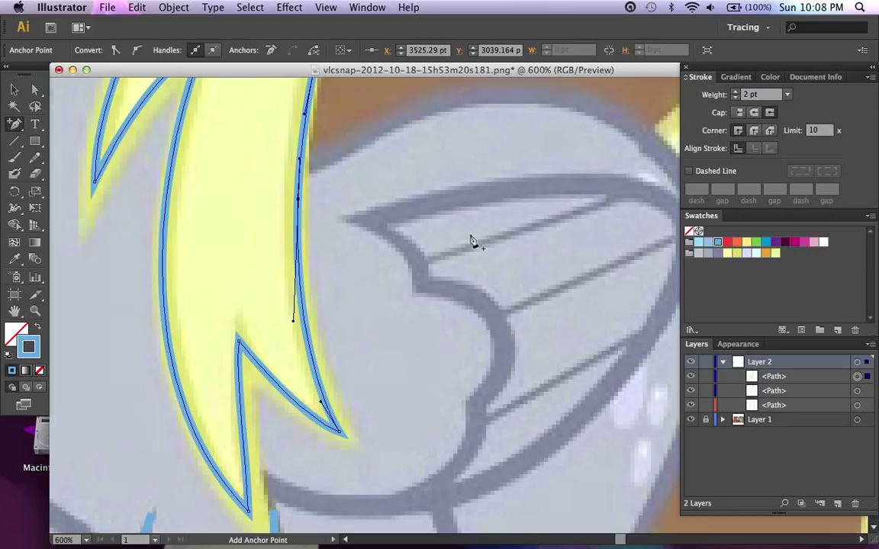
mouse_move(495, 174)
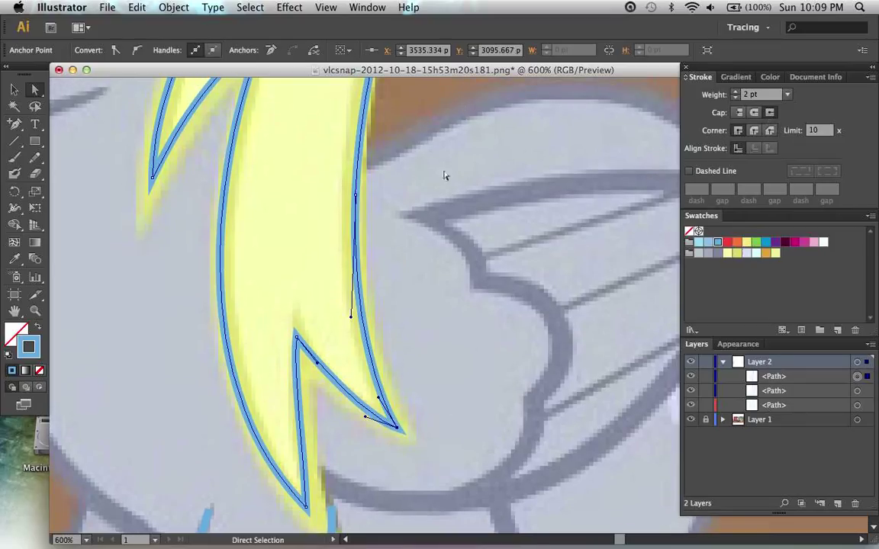
mouse_move(738, 131)
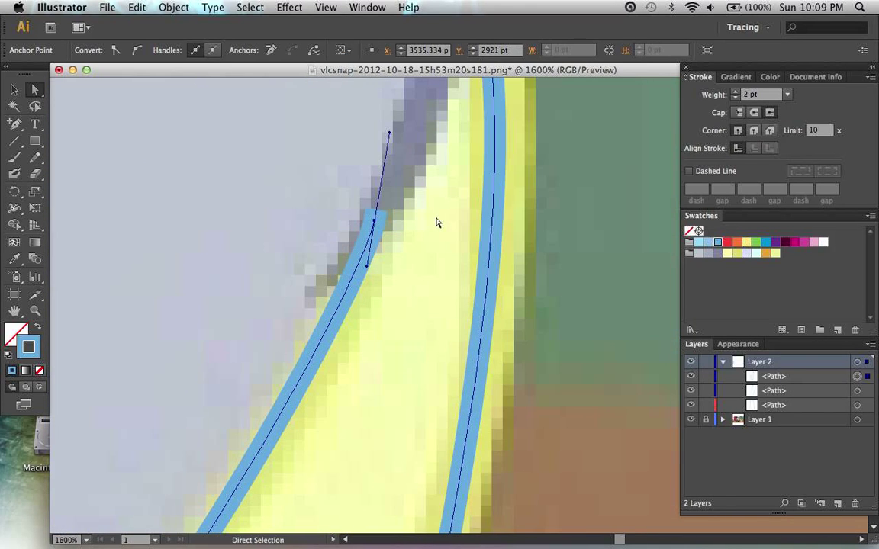
mouse_move(822, 116)
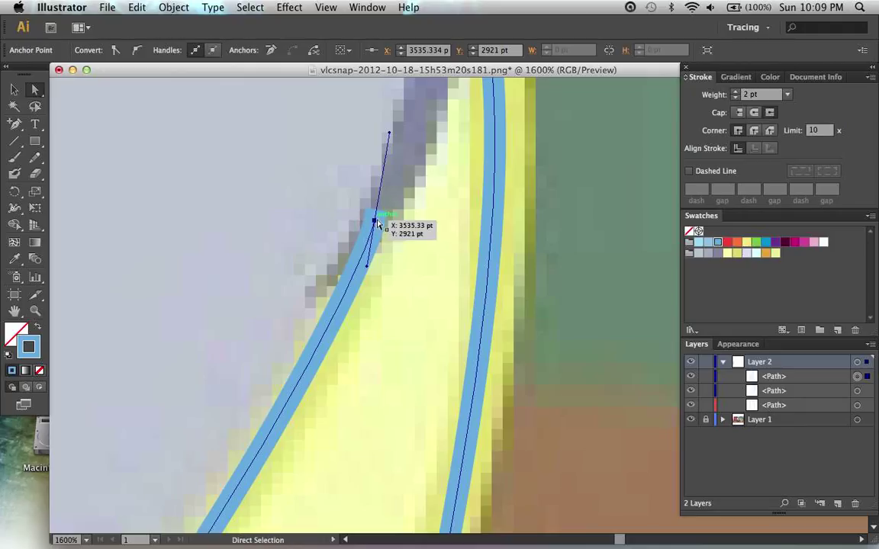
- Drag the lower mane strand's anchor onto the drawn hair line
drag(378, 222, 465, 258)
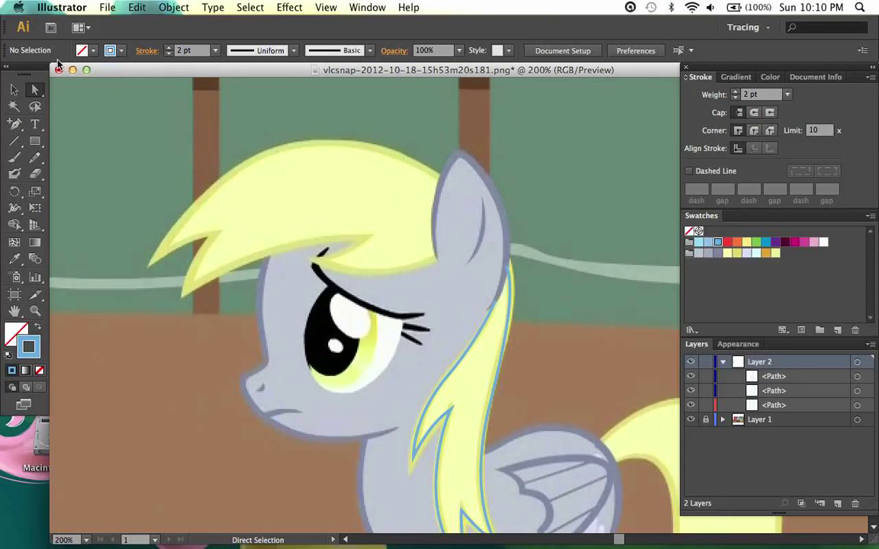
mouse_move(448, 305)
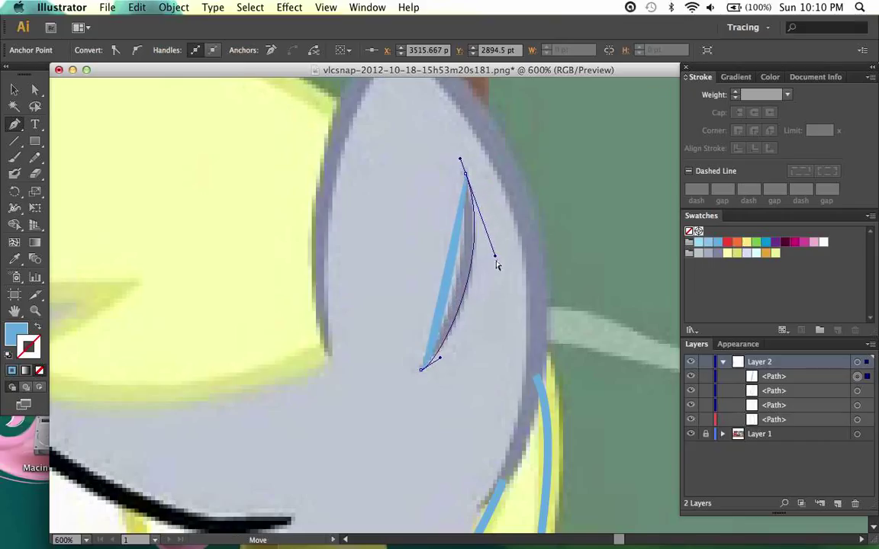
- Bend the new inner-ear pen path into a crescent that follows the drawing
drag(421, 368, 421, 378)
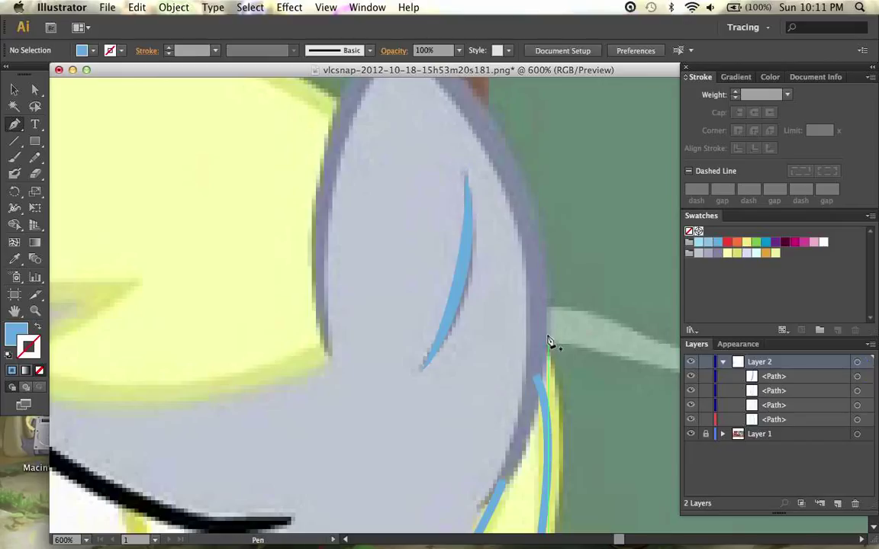
mouse_move(518, 399)
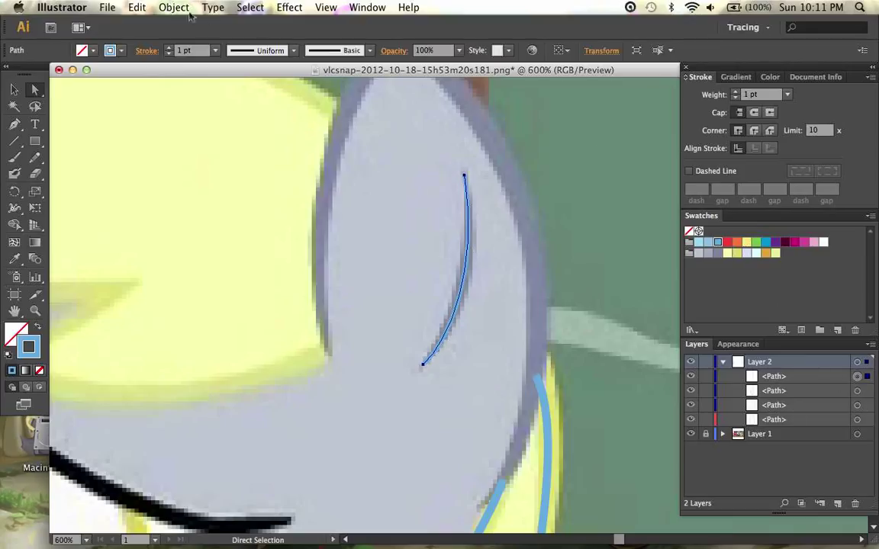
mouse_move(293, 50)
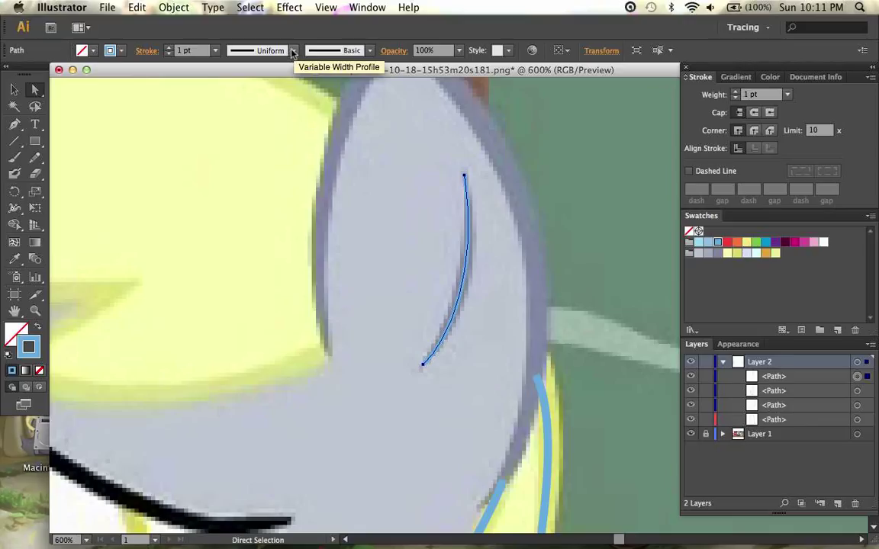
- Apply a tapered variable width profile and a 4 pt stroke weight to the ear line
click(293, 50)
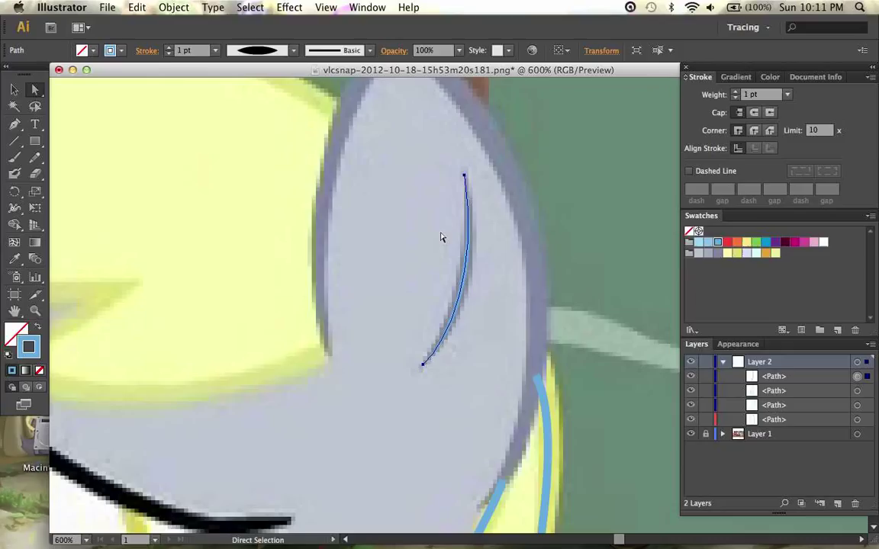
click(785, 94)
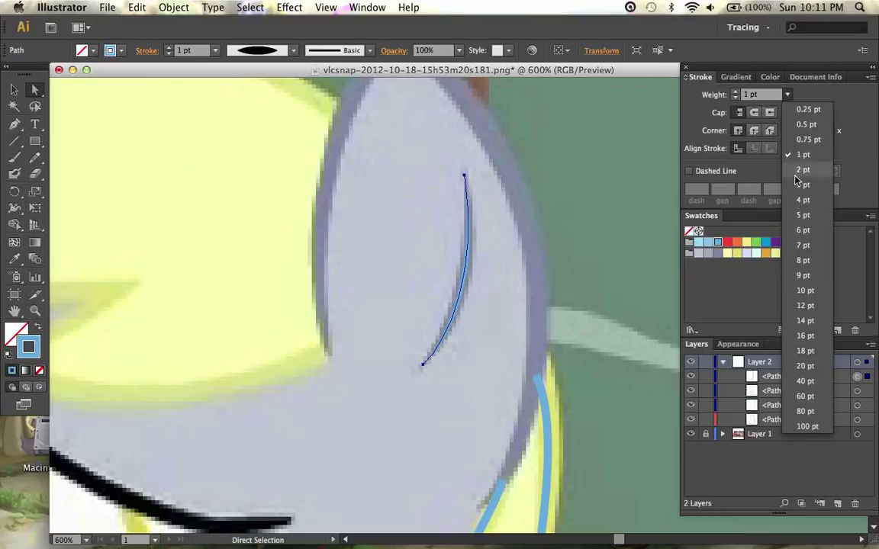
click(803, 198)
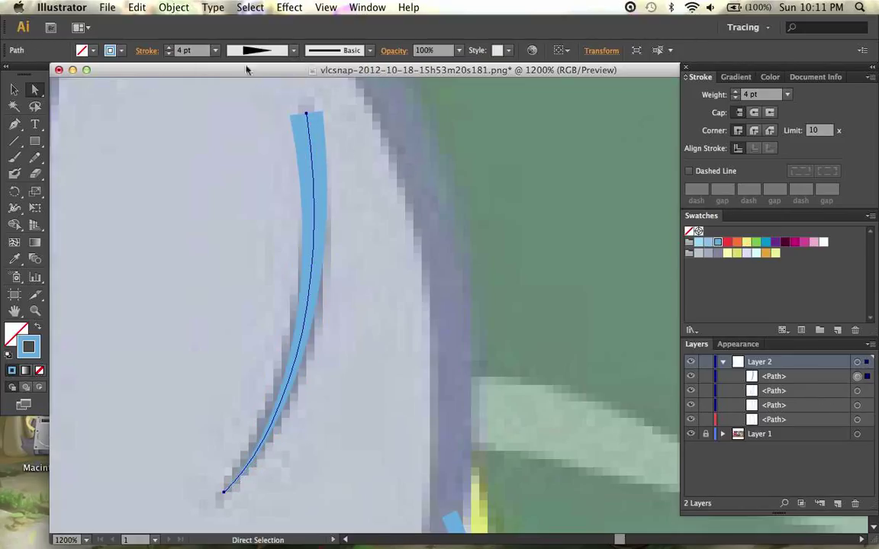
- Set the ear line to Width Profile 2, pointed at both ends, then try another profile from the list
click(299, 50)
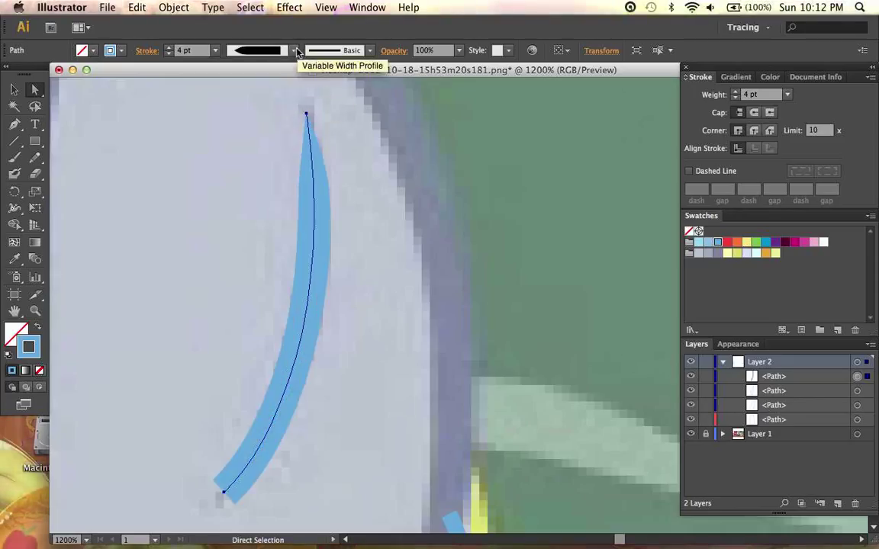
click(295, 50)
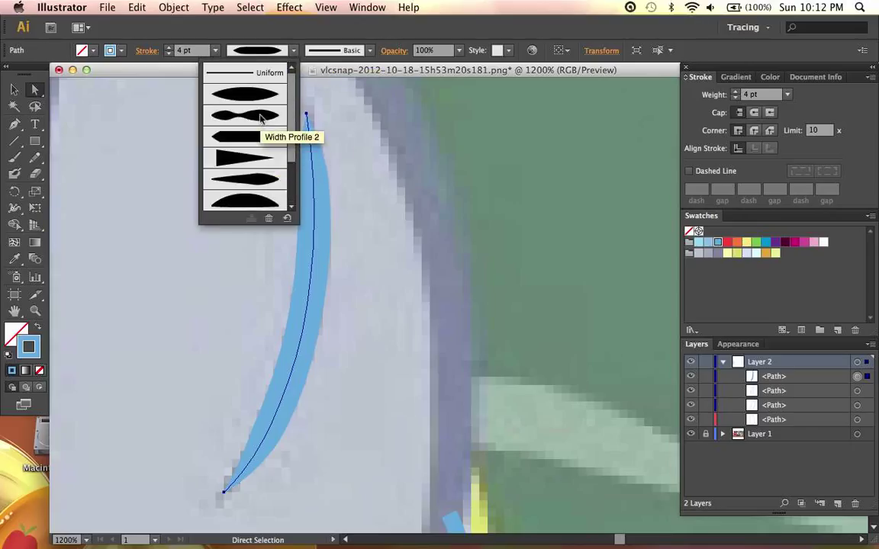
click(244, 115)
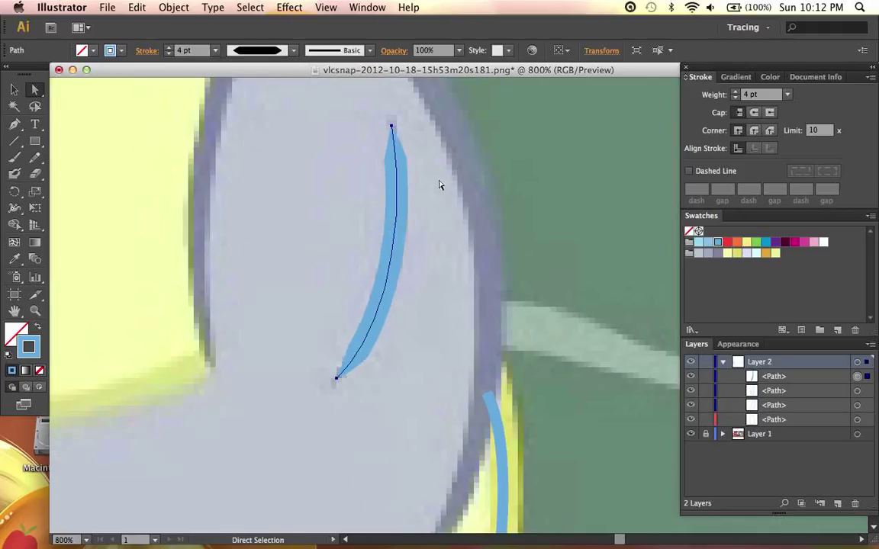
click(293, 50)
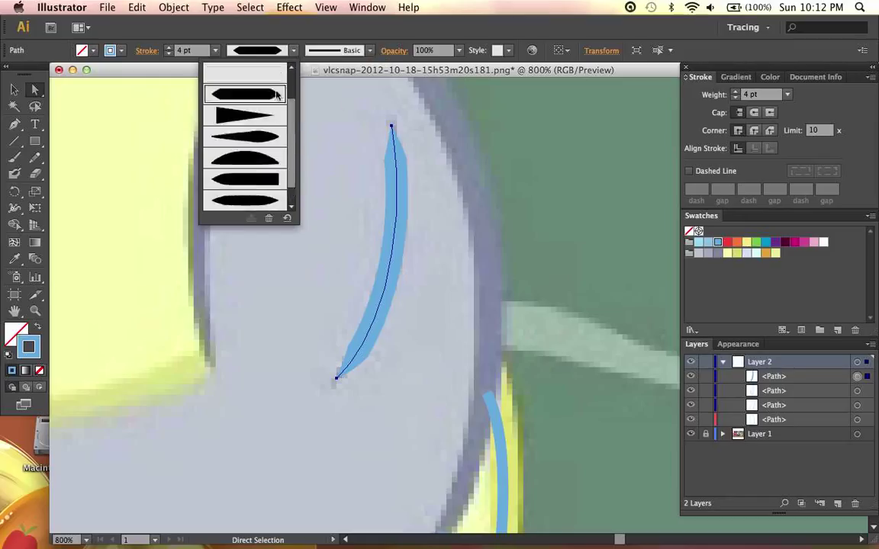
click(244, 93)
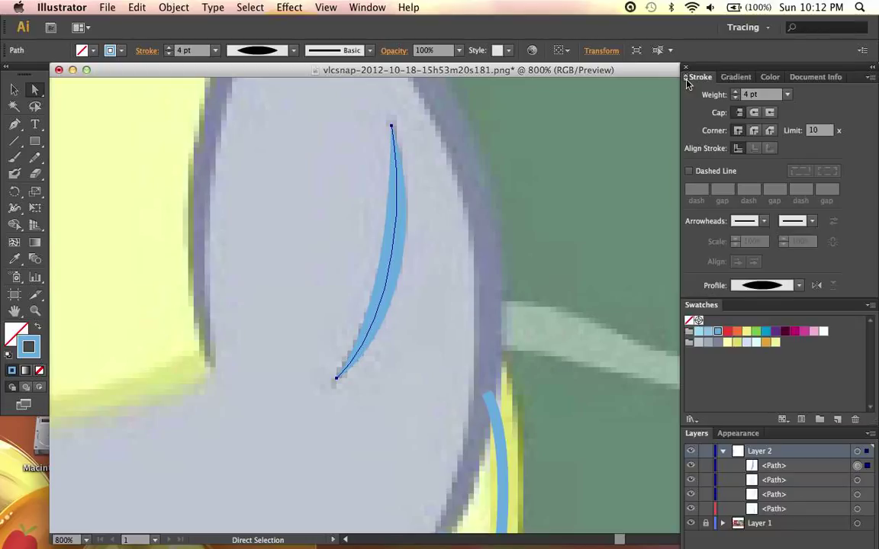
mouse_move(813, 277)
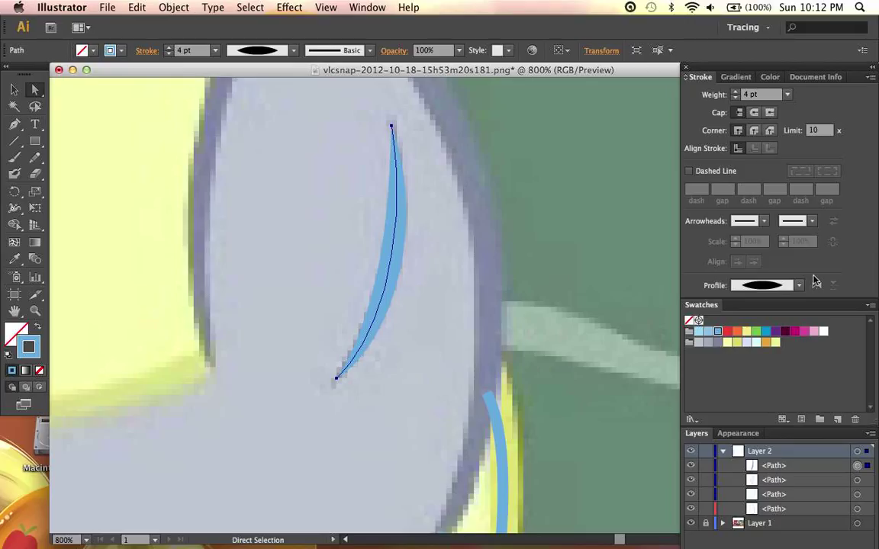
mouse_move(762, 219)
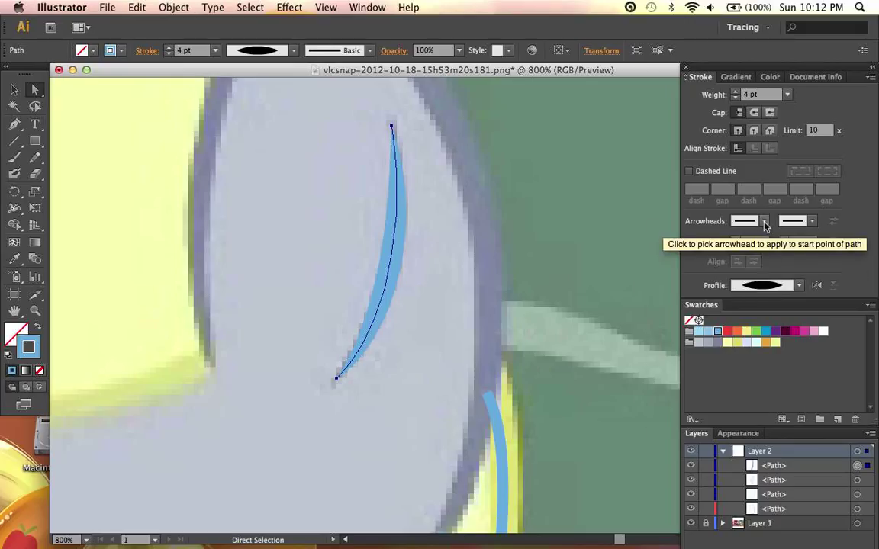
- Reveal the Stroke panel's arrowhead and profile options, then zoom out with the ear line finished
click(763, 219)
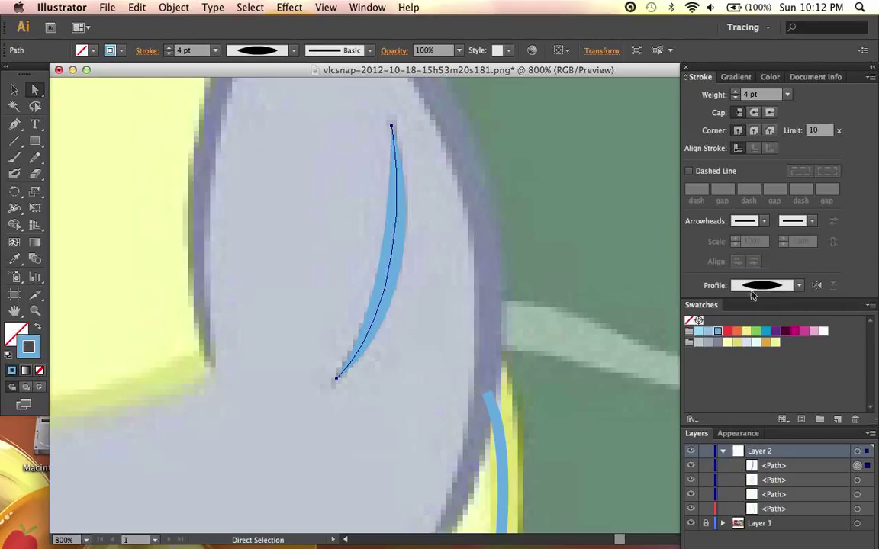
click(797, 285)
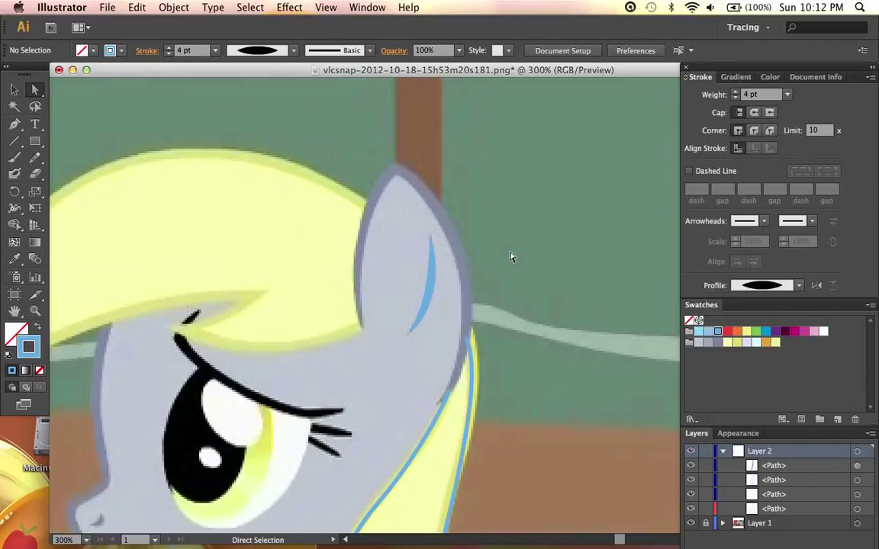
key(cmd+-)
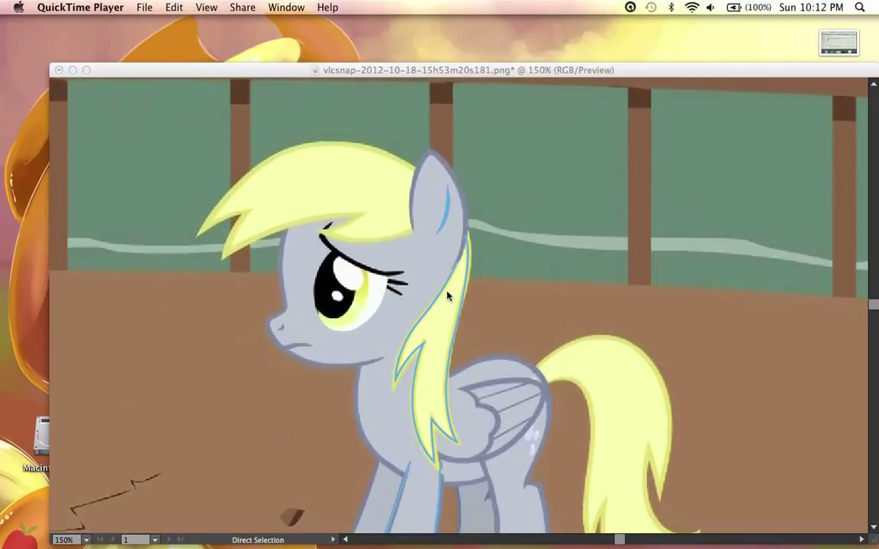
mouse_move(137, 84)
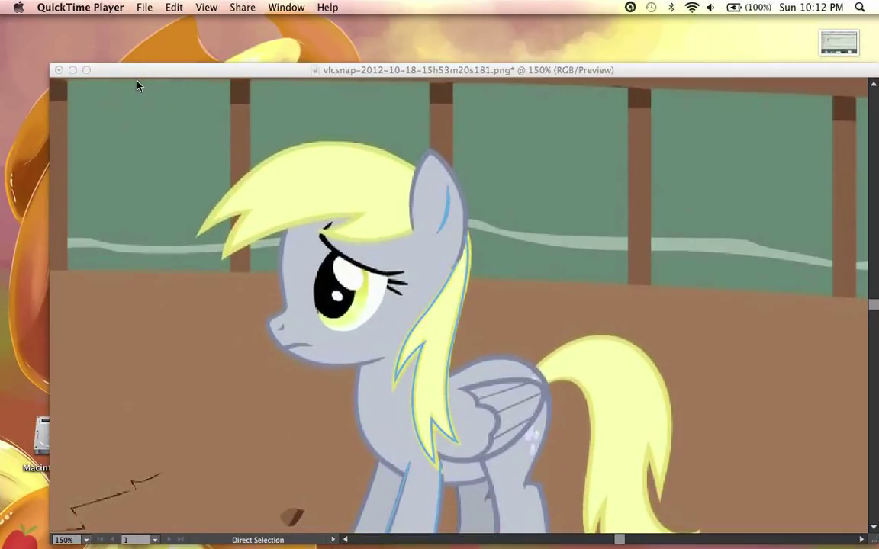